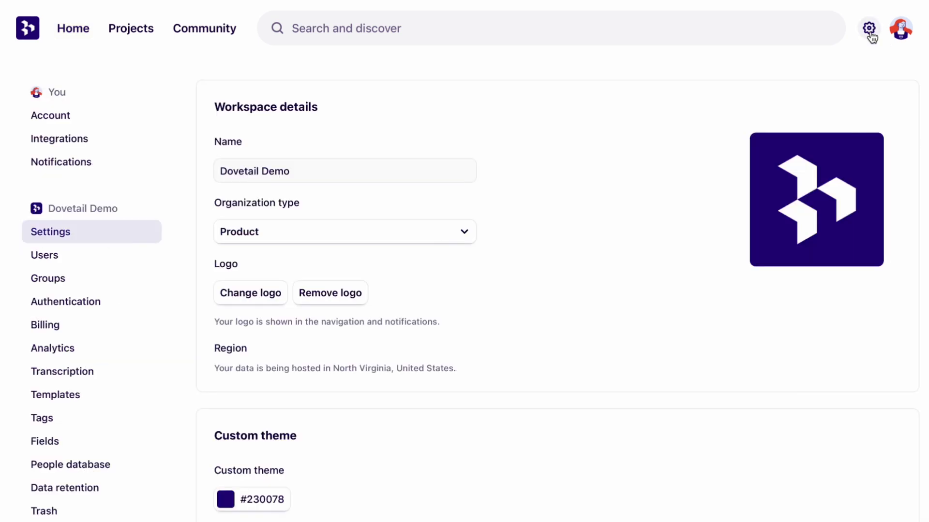
pyautogui.moveTo(137, 135)
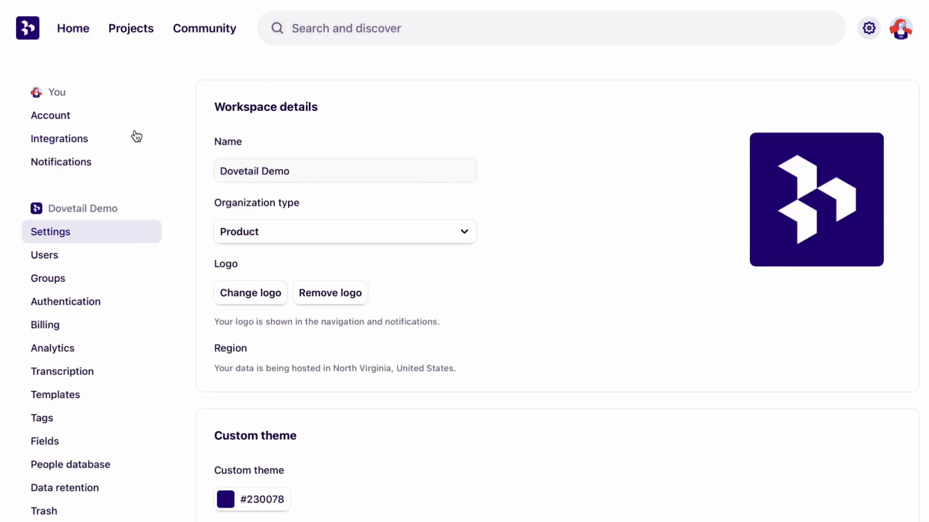
# Step: Start connecting Dovetail to Productboard from the integrations settings
pyautogui.click(59, 138)
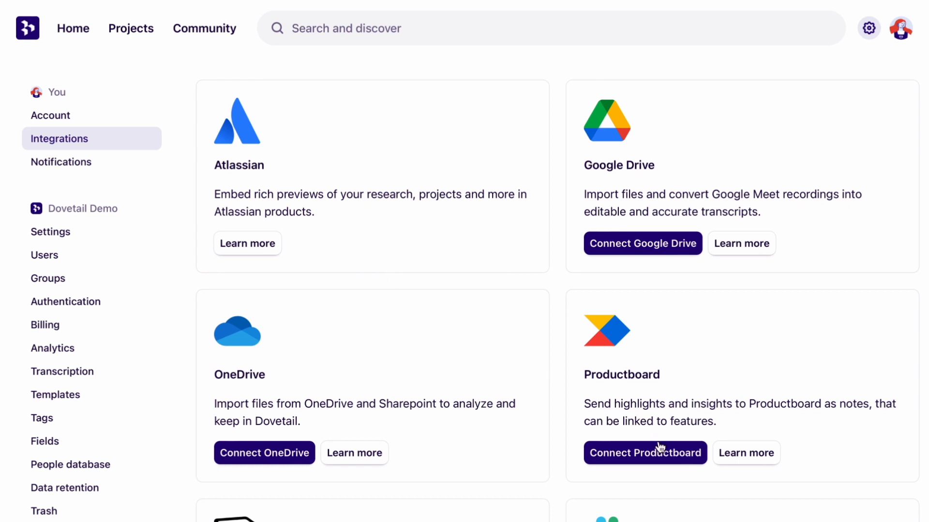
pyautogui.click(644, 453)
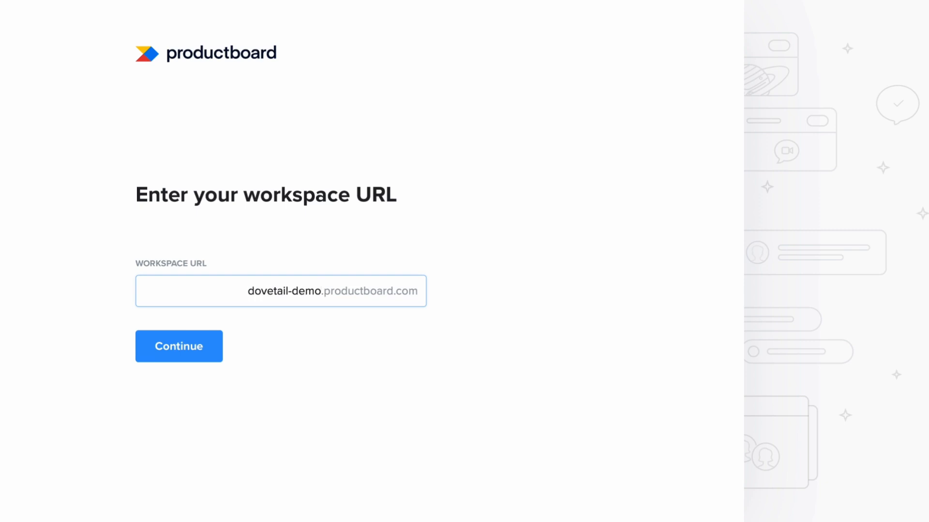
# Step: Authorize Dovetail for the dovetail-demo Productboard workspace
pyautogui.click(179, 345)
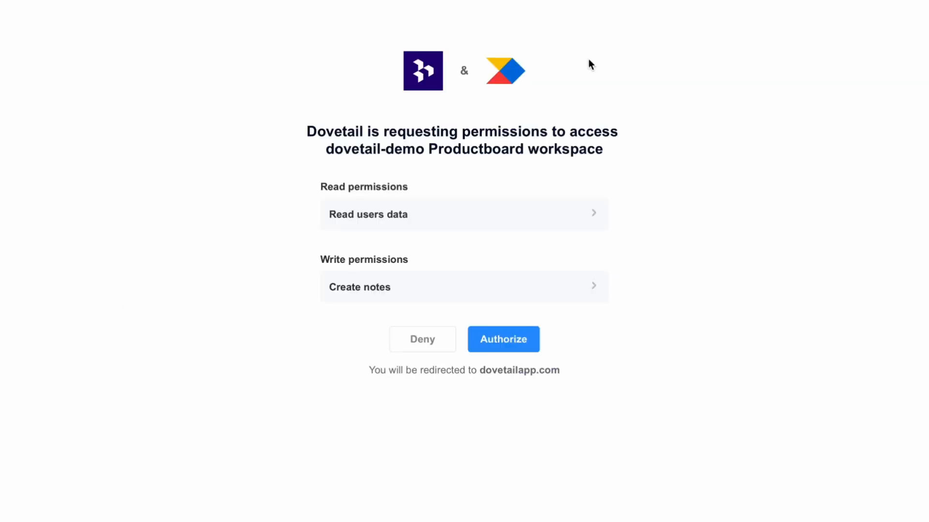
pyautogui.moveTo(678, 188)
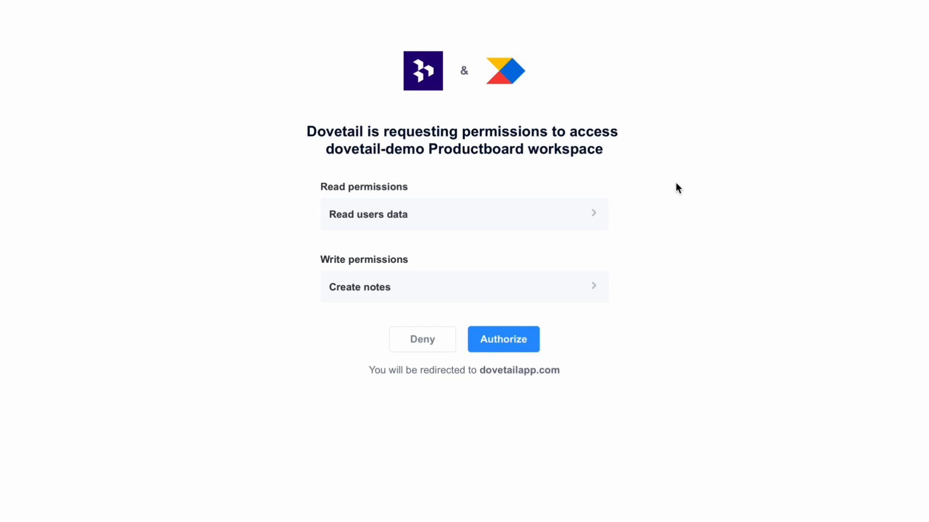
pyautogui.click(503, 338)
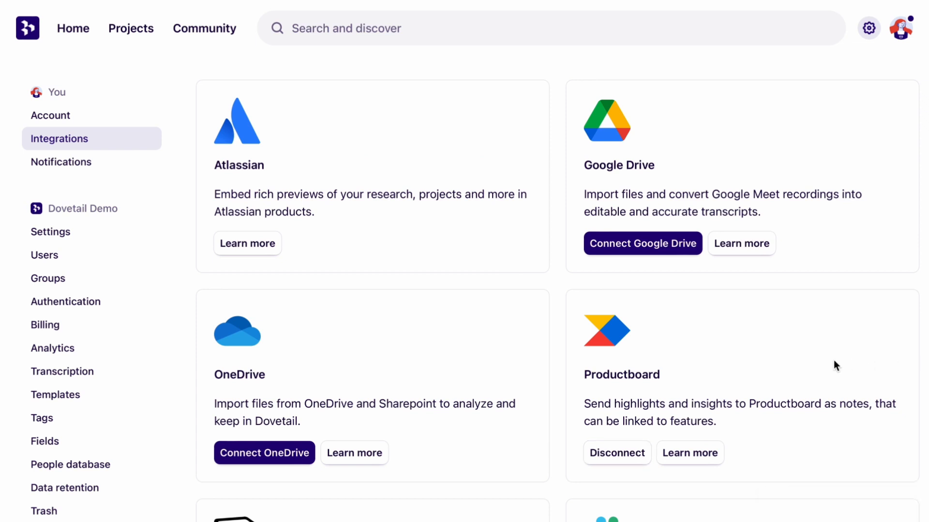
# Step: Send the 'Why customers love the new search' insight to Productboard as a note
pyautogui.click(131, 28)
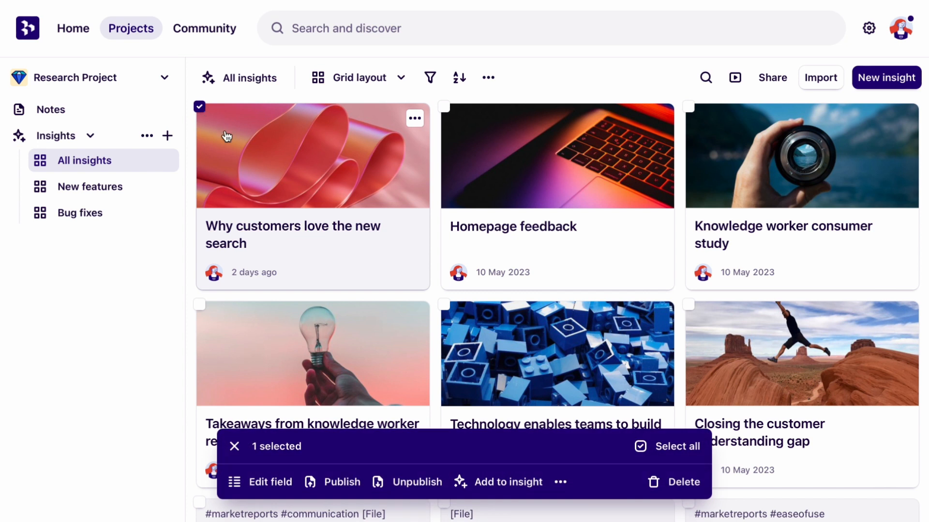
pyautogui.moveTo(563, 480)
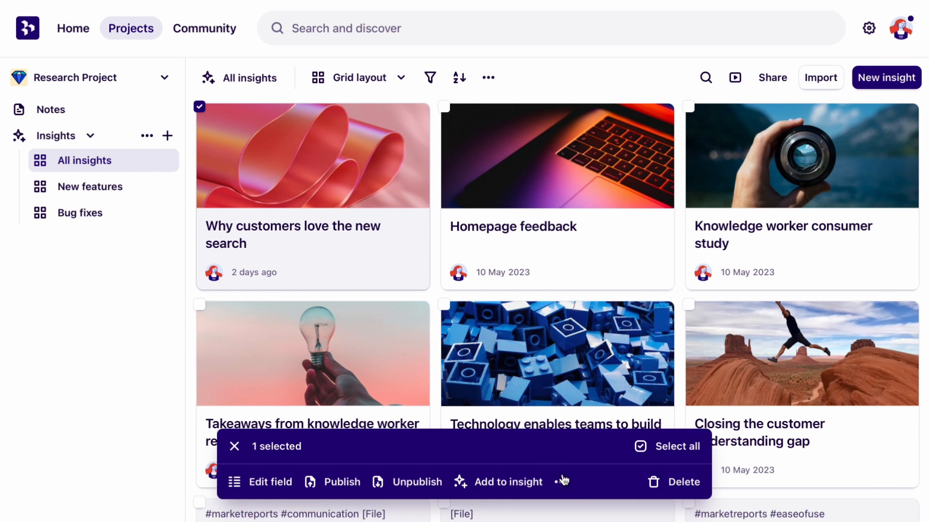
pyautogui.click(559, 482)
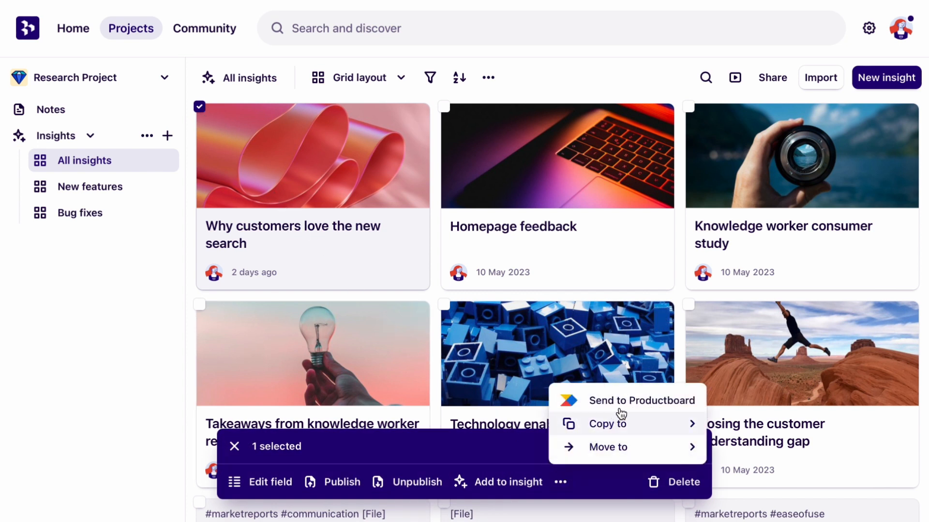
pyautogui.click(643, 401)
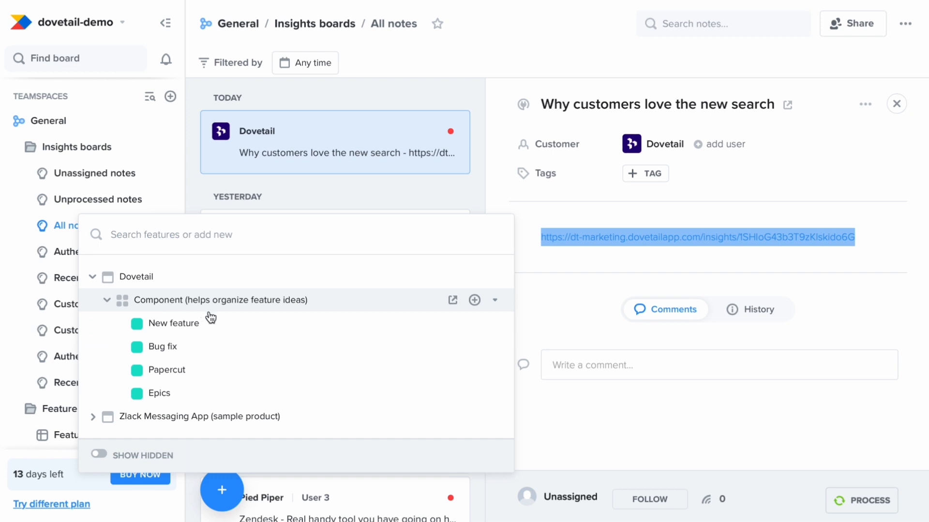
# Step: Link the Dovetail note to New feature
pyautogui.click(174, 323)
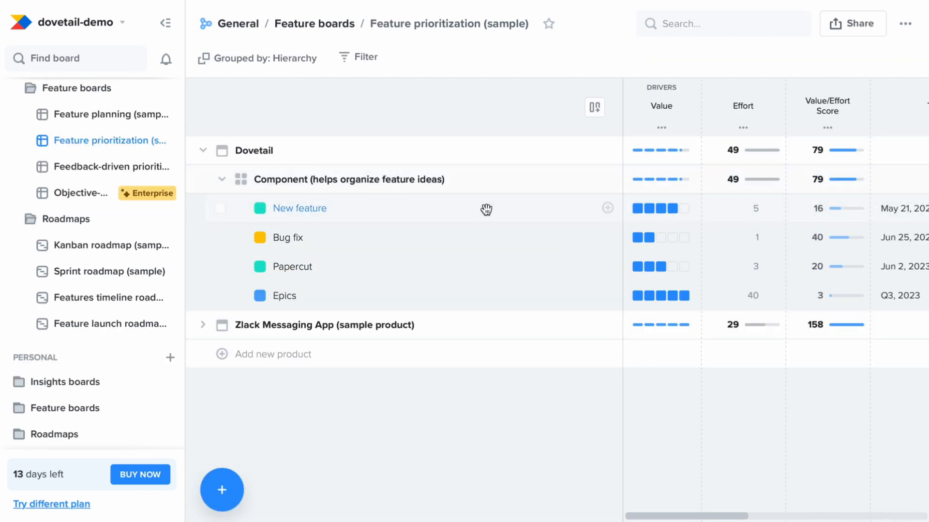
# Step: View New feature's linked insights and rename it 'New feature - Critical'
pyautogui.click(299, 208)
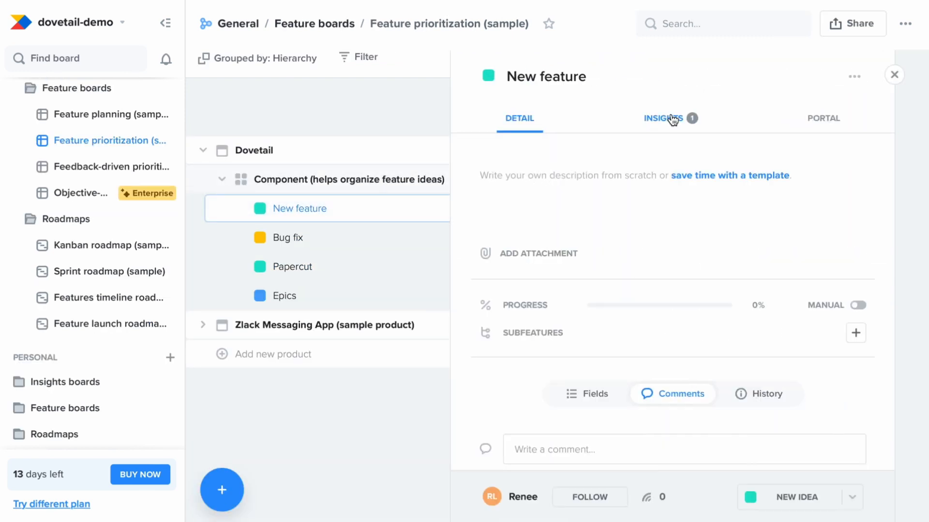
pyautogui.click(663, 118)
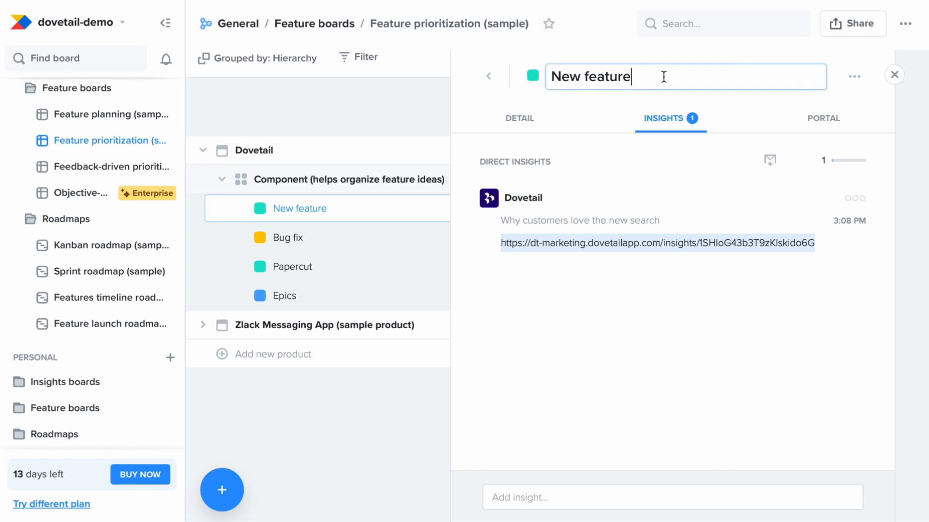
pyautogui.write('- Critical')
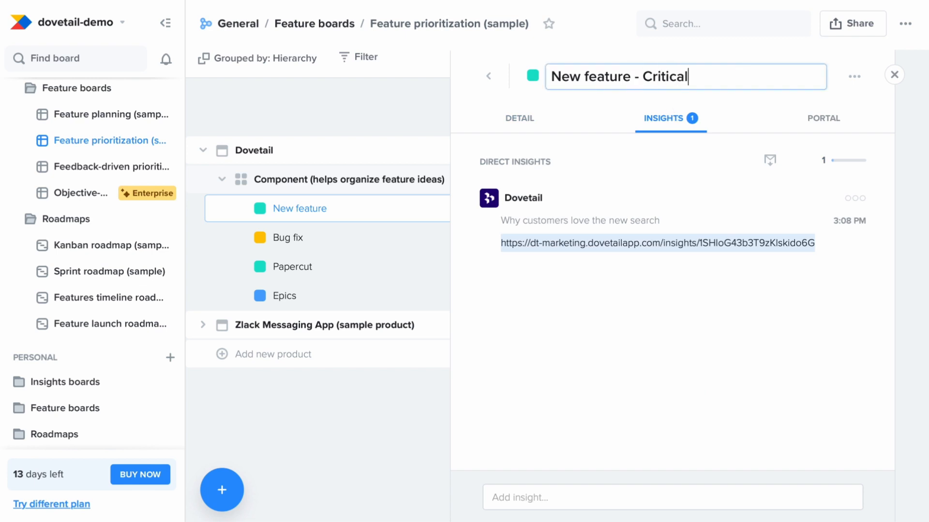